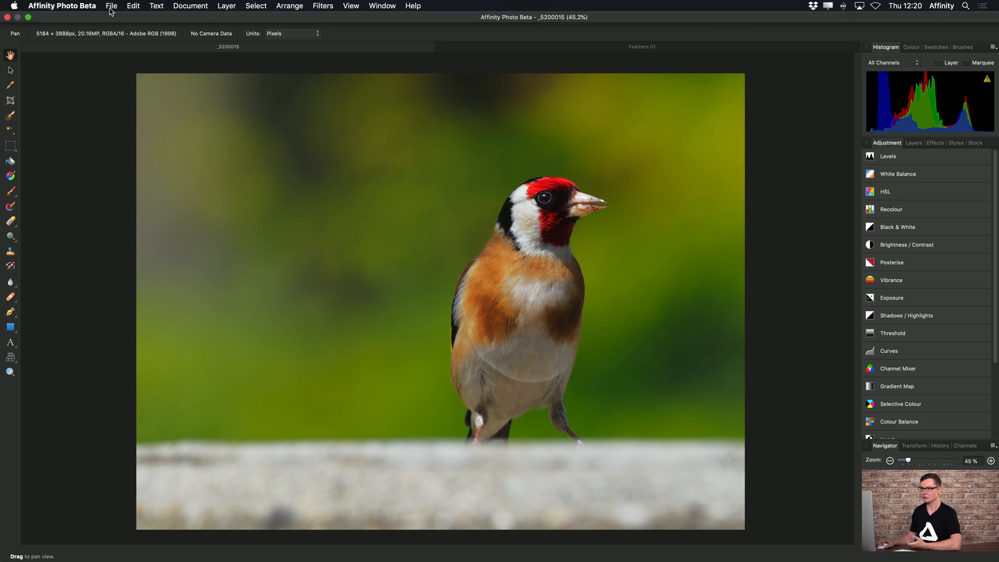
Check the goldfinch's JPEG export size at quality 90, then back out without exporting.
left_click(111, 5)
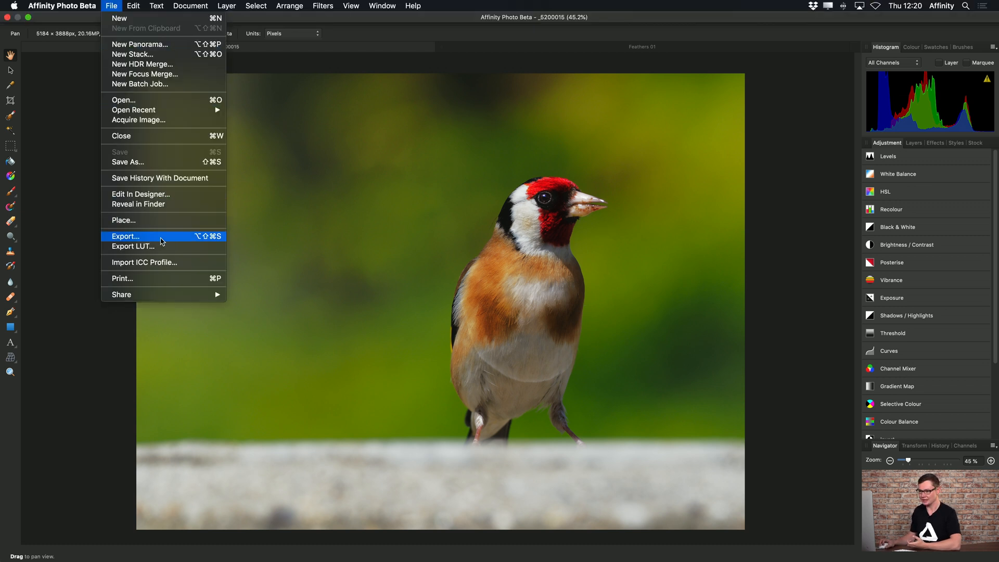
left_click(124, 236)
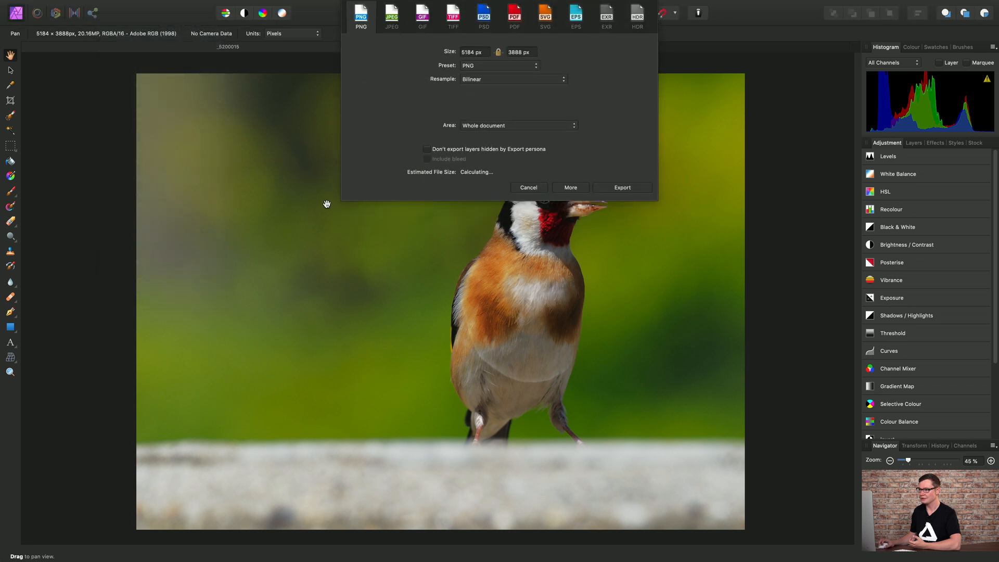
left_click(391, 16)
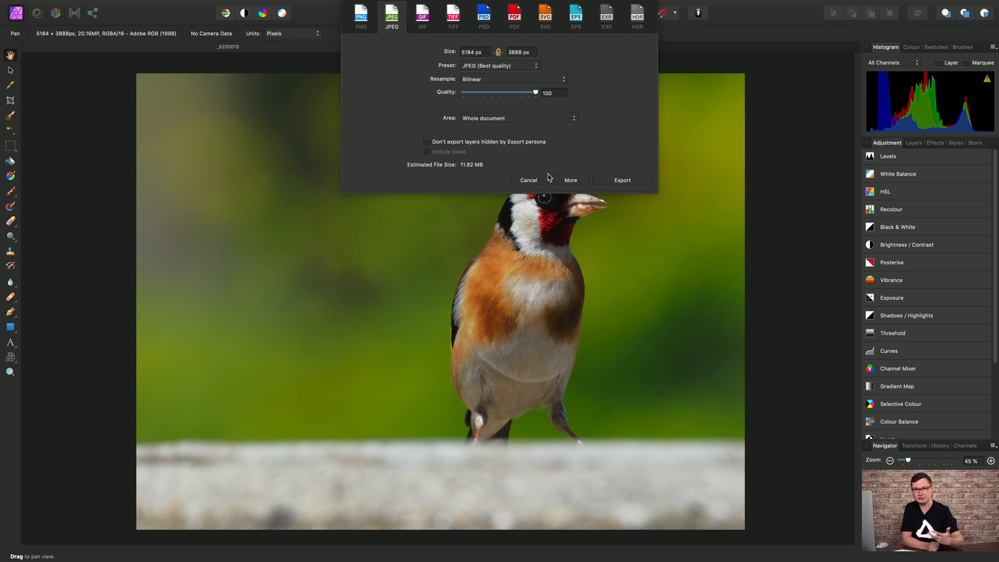
left_click_drag(535, 93, 527, 93)
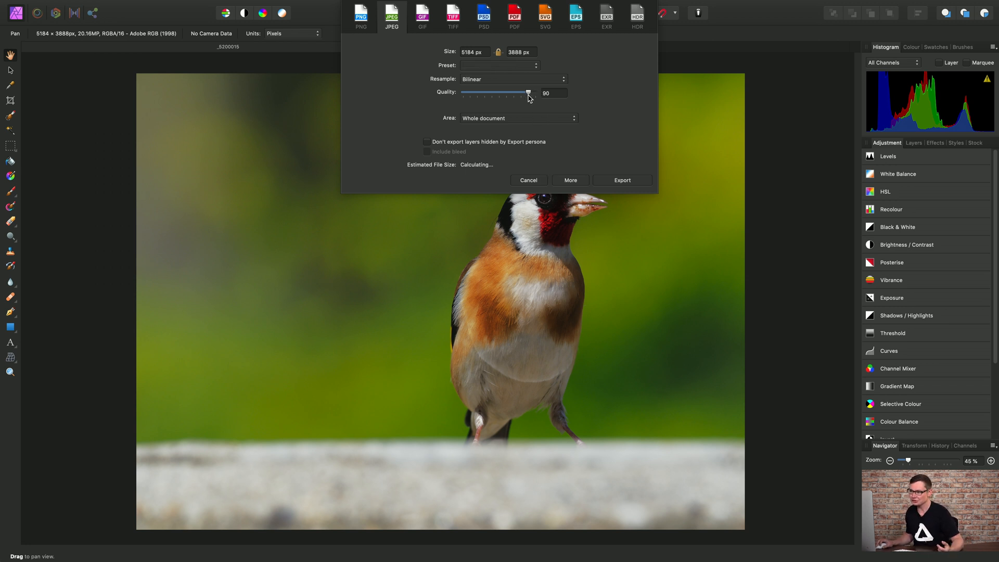
mouse_move(643, 130)
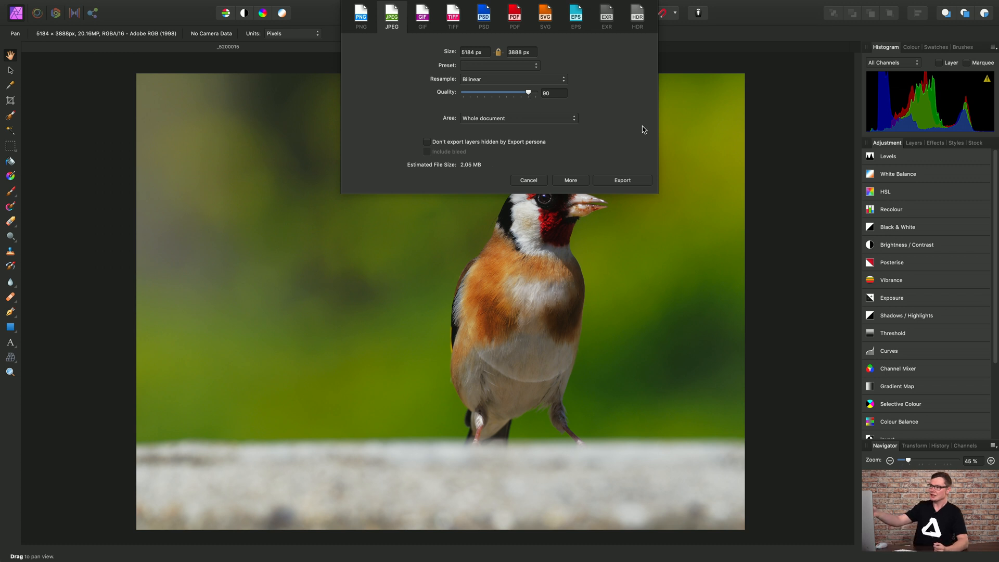
mouse_move(487, 227)
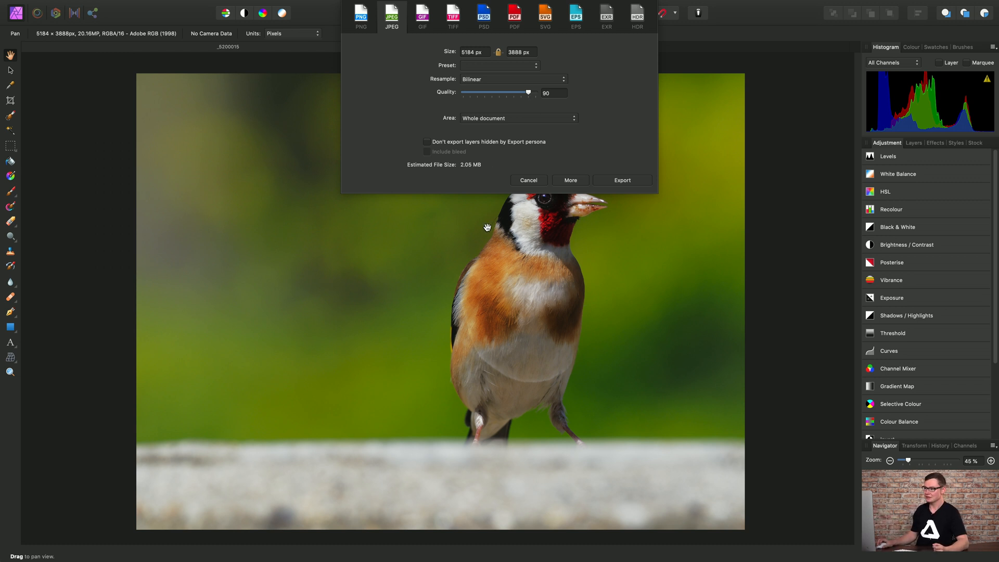
mouse_move(480, 169)
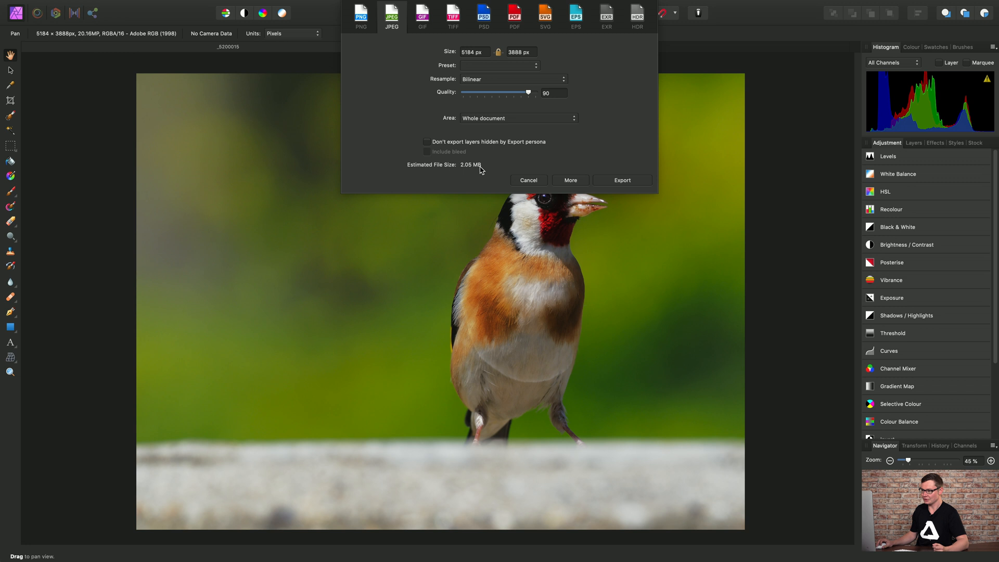
mouse_move(470, 167)
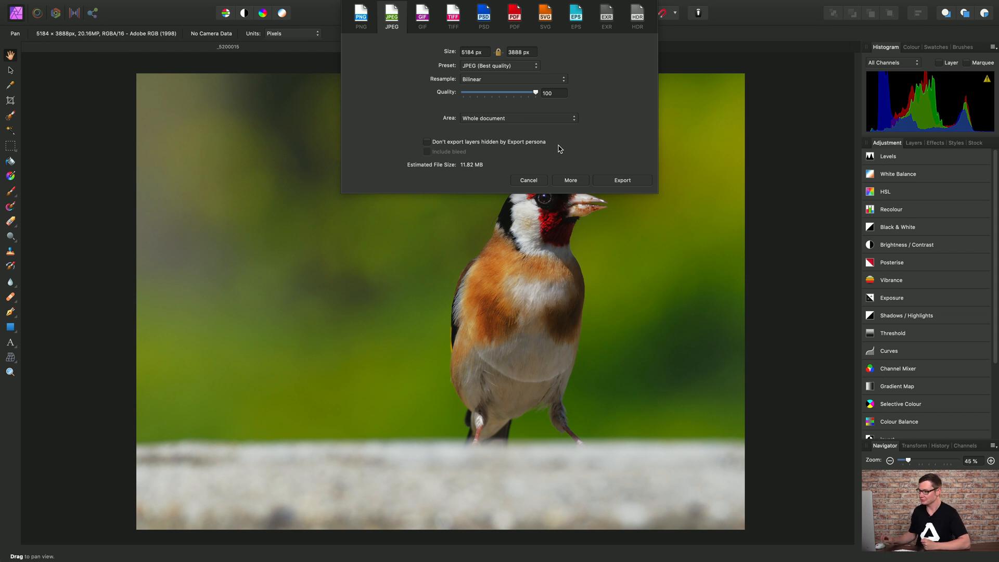
left_click(528, 179)
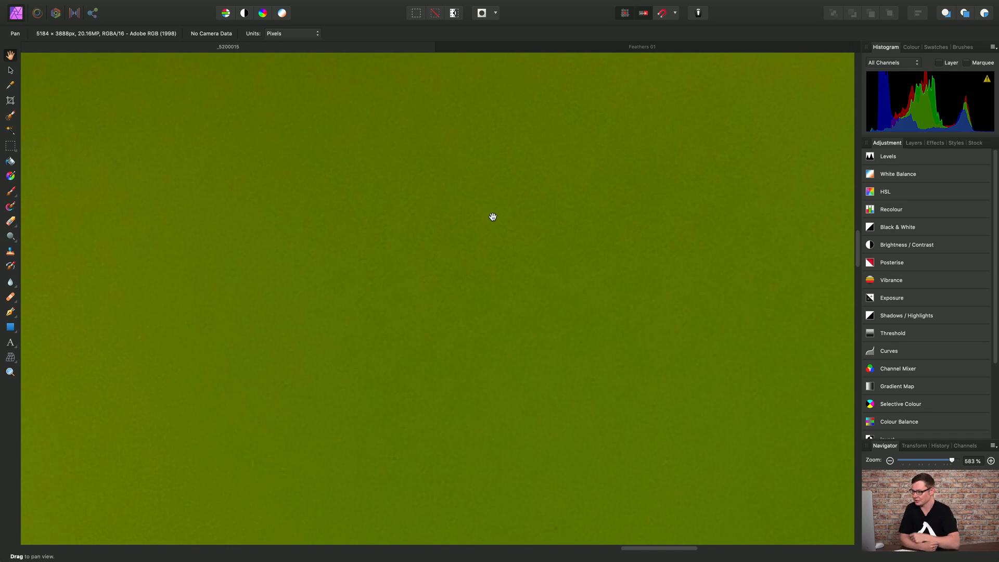
mouse_move(414, 204)
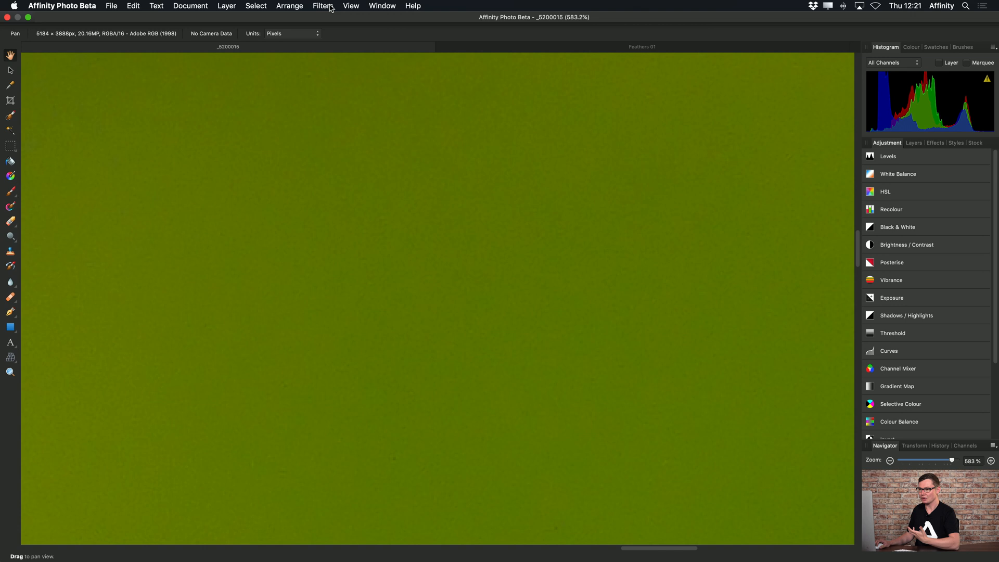
Add a live Denoise filter layer via Layer > New Live Filter Layer > Noise.
left_click(322, 6)
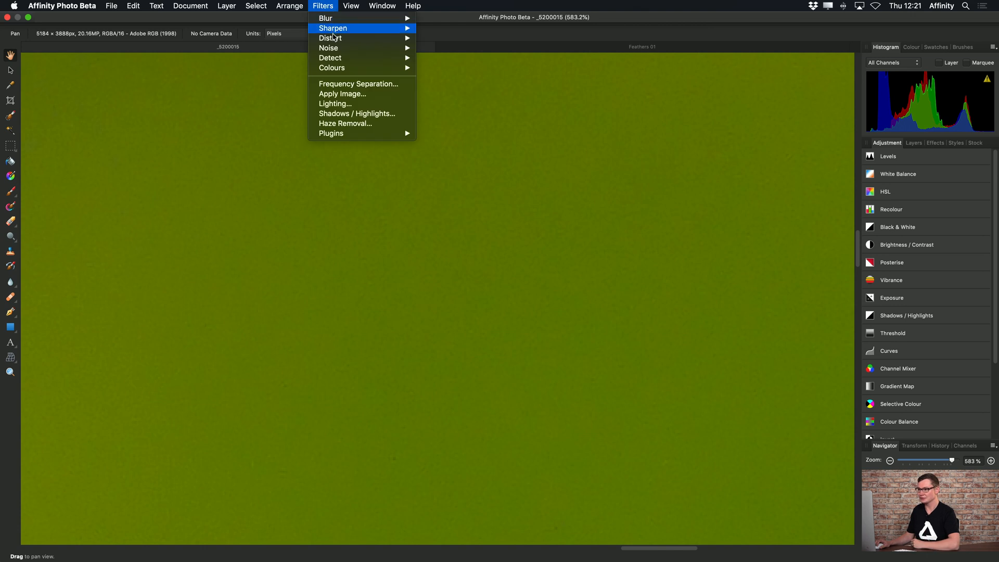
mouse_move(328, 48)
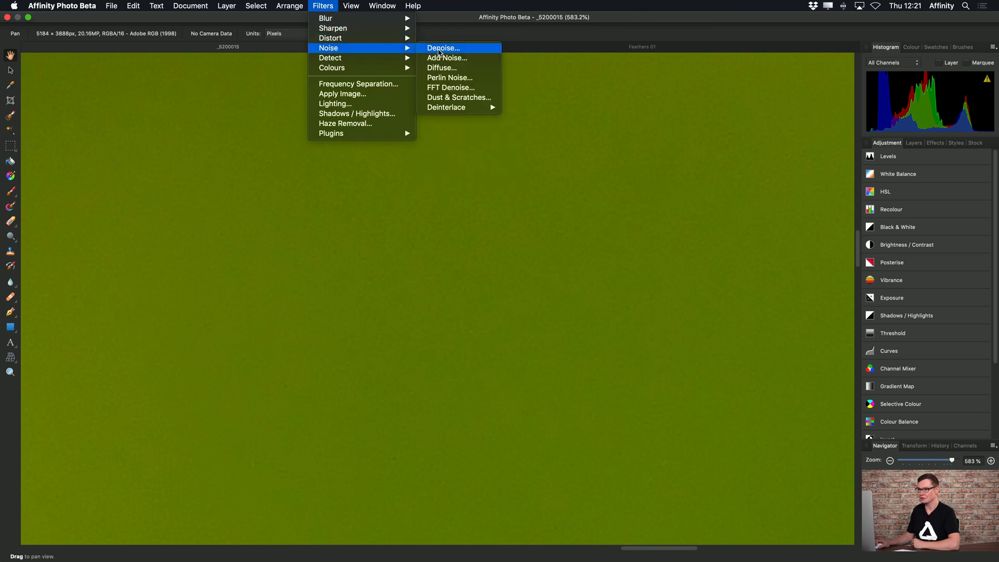
left_click(227, 6)
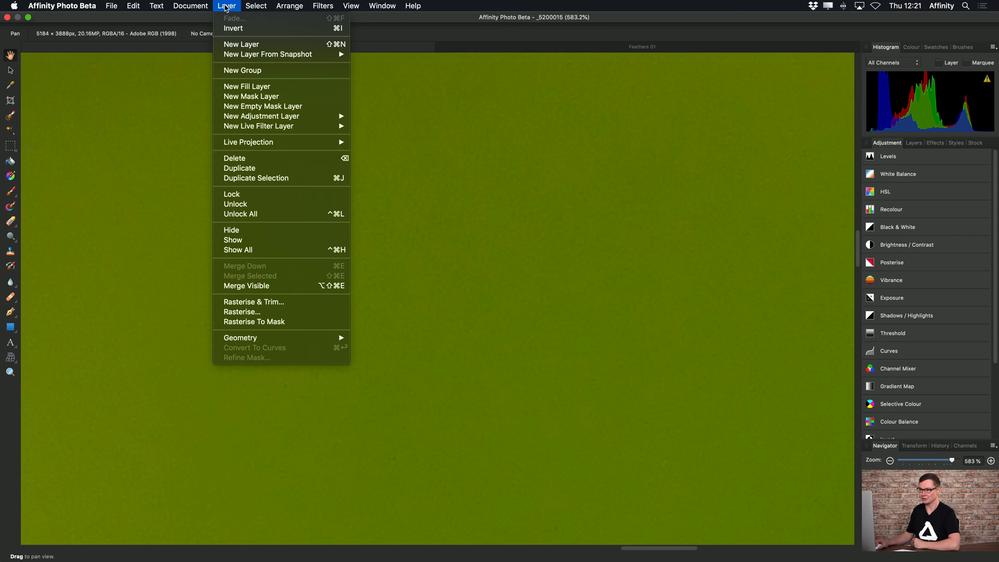
mouse_move(259, 125)
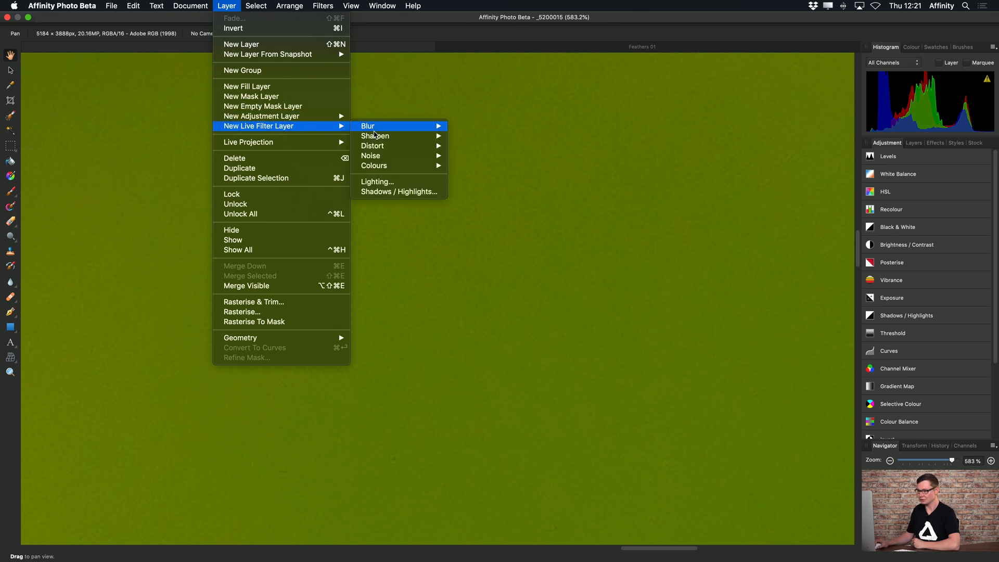
mouse_move(371, 155)
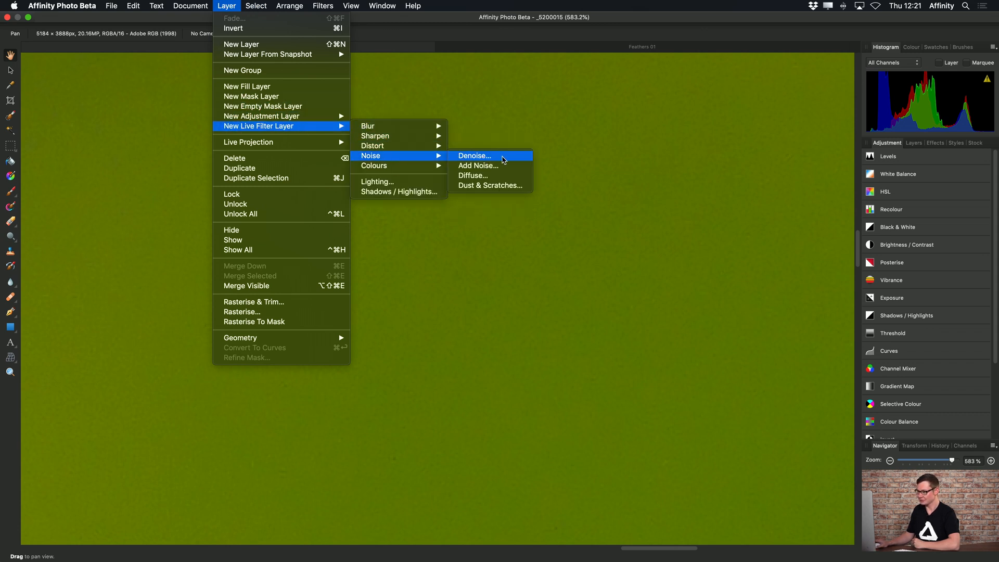
left_click(473, 156)
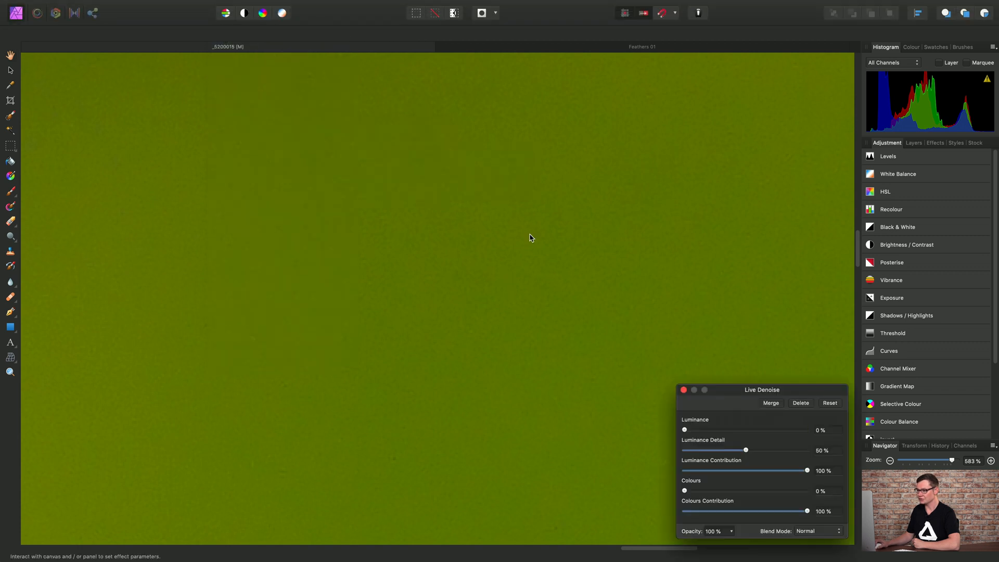
mouse_move(914, 146)
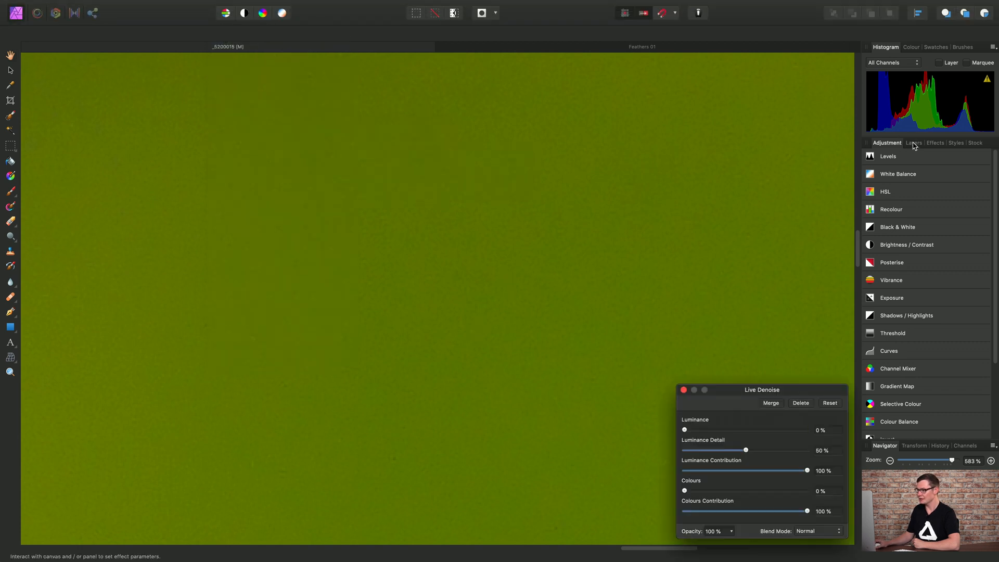
Show the Layers panel and settle the Live Denoise luminance at 14%, then close its settings.
left_click(914, 143)
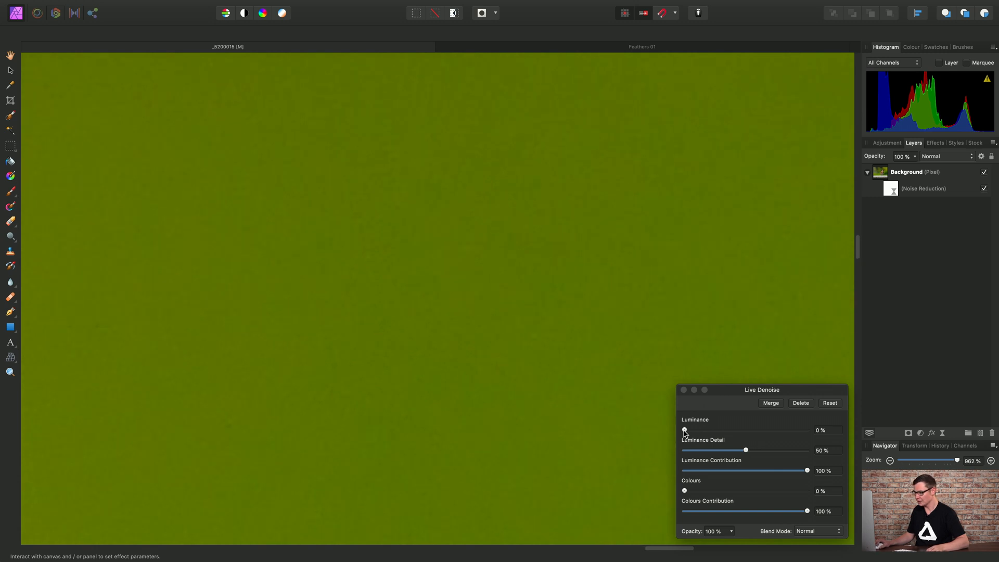
left_click_drag(685, 429, 702, 429)
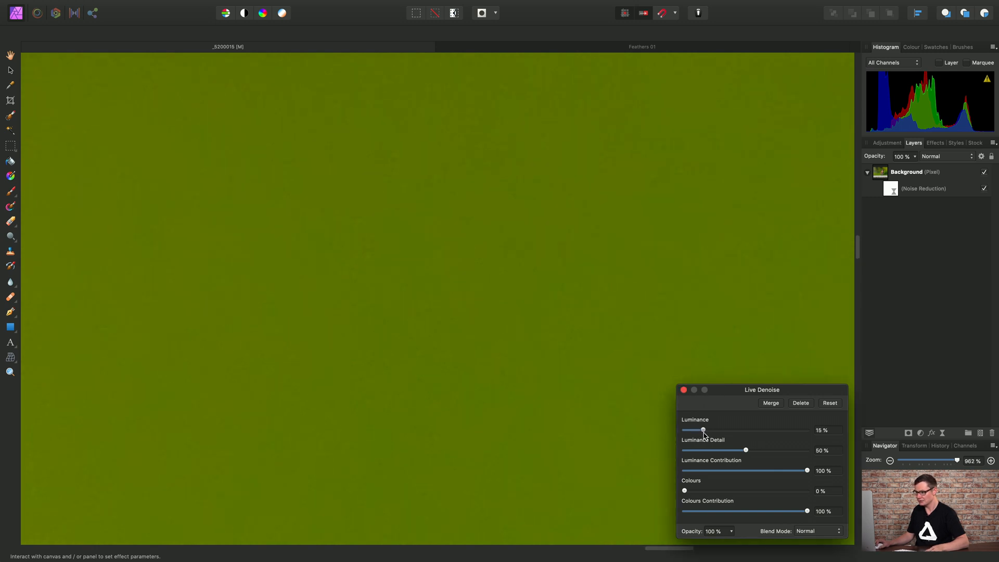
left_click_drag(703, 429, 685, 429)
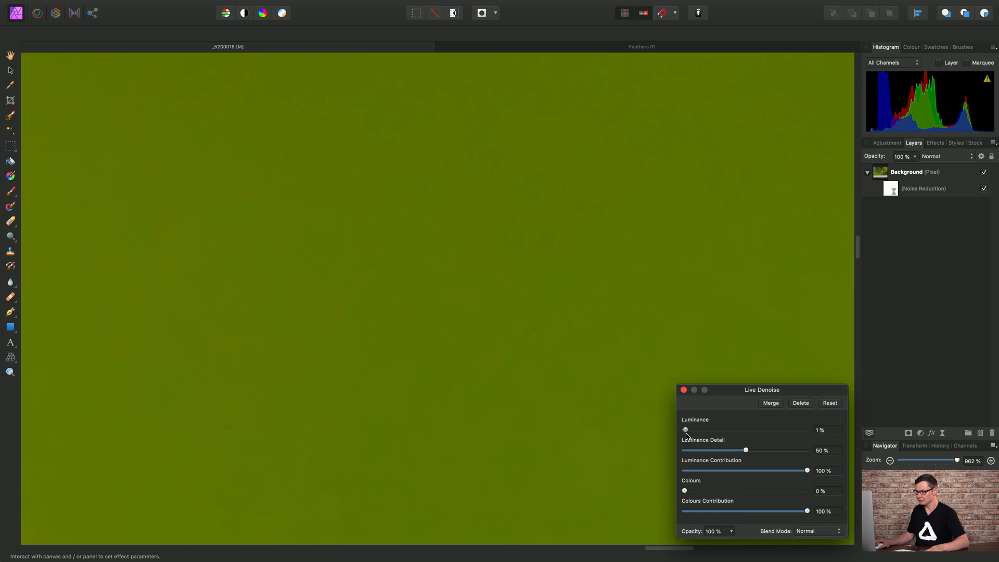
left_click_drag(686, 429, 702, 429)
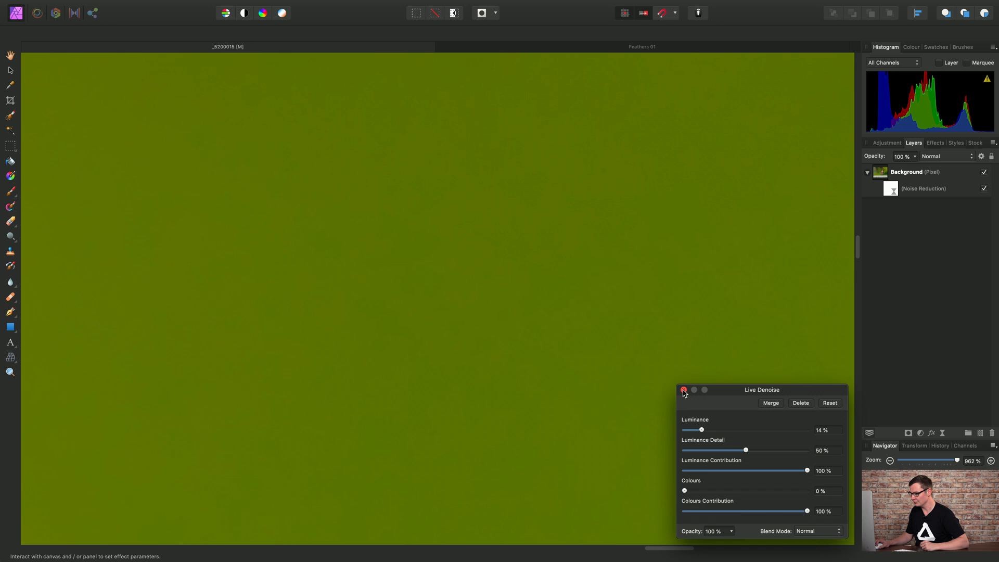
left_click(683, 389)
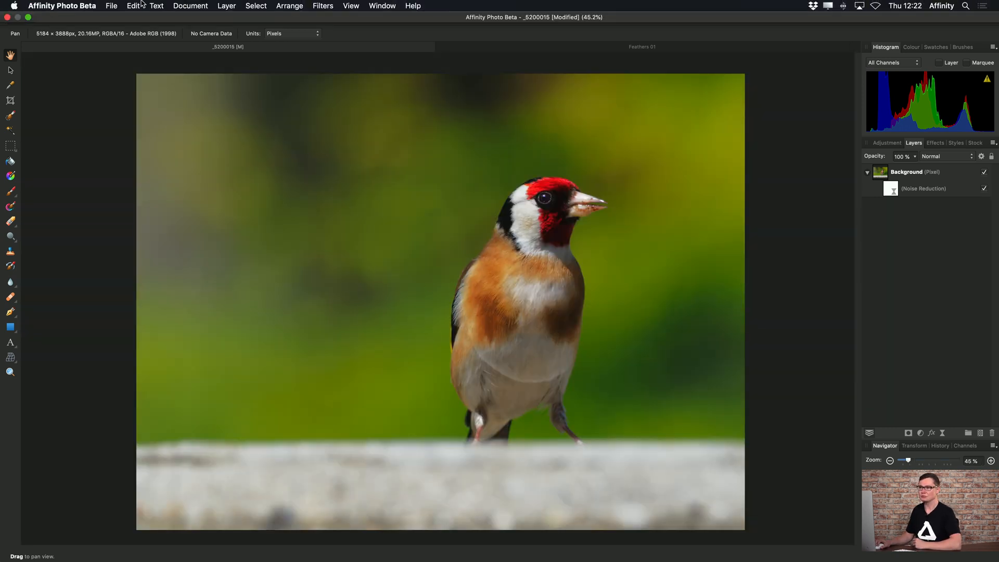
Bring up JPEG export for the denoised goldfinch and lower the quality below 100.
left_click(111, 6)
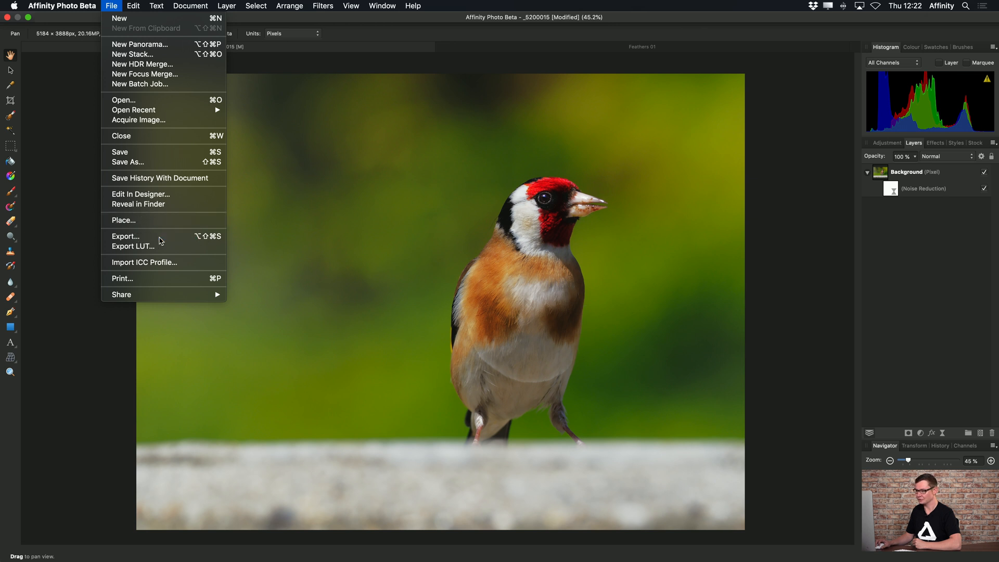
left_click(125, 236)
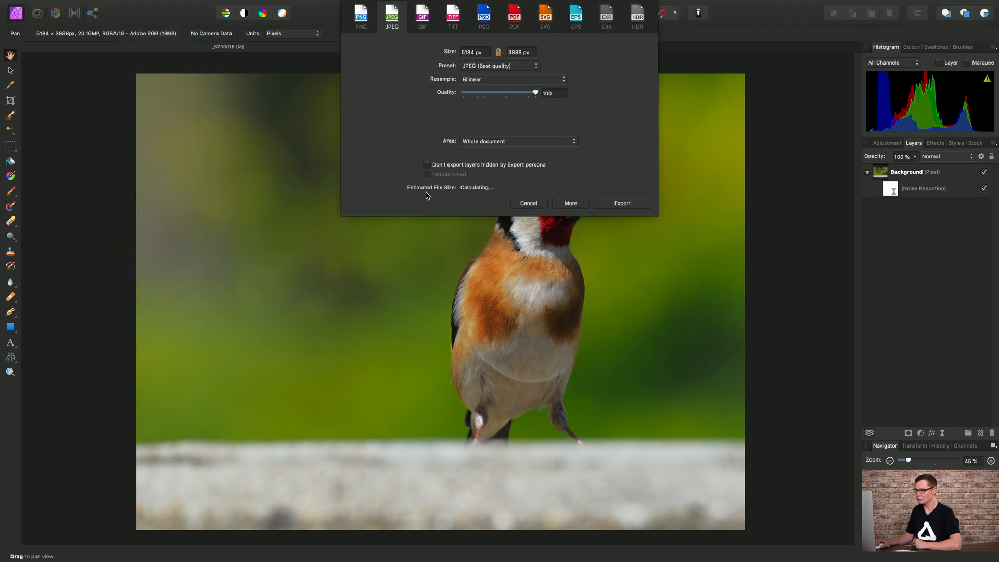
mouse_move(758, 156)
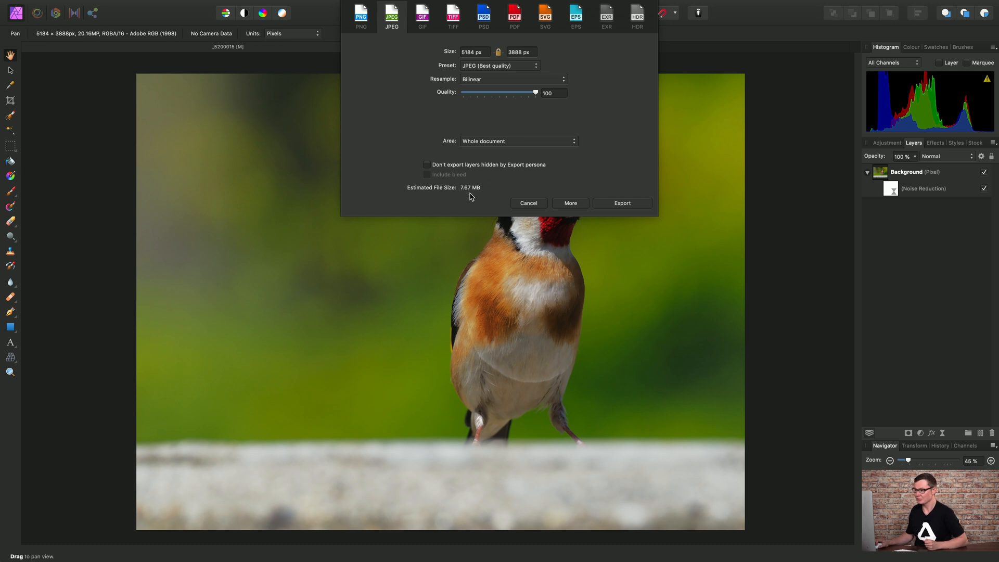
mouse_move(527, 128)
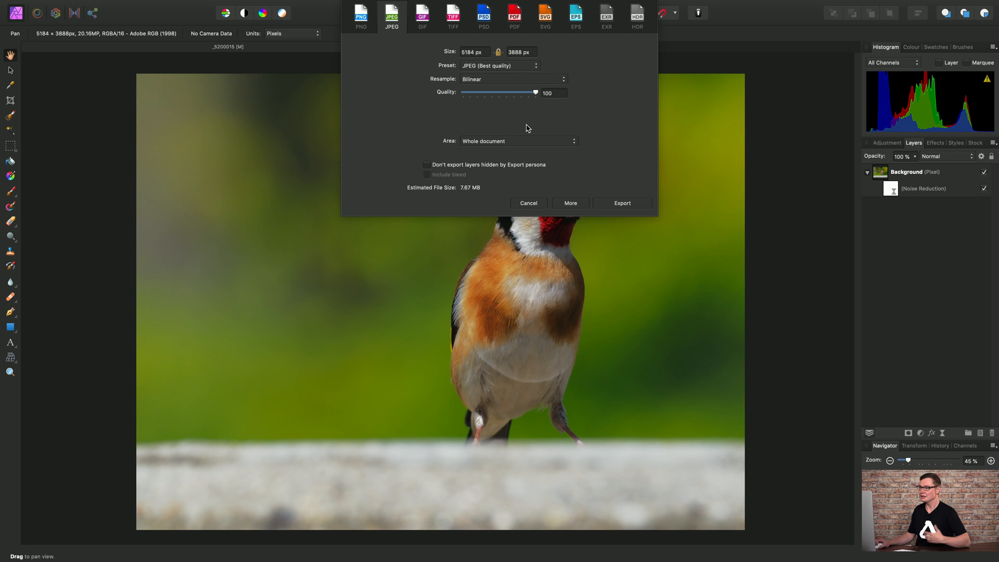
left_click_drag(535, 92, 530, 93)
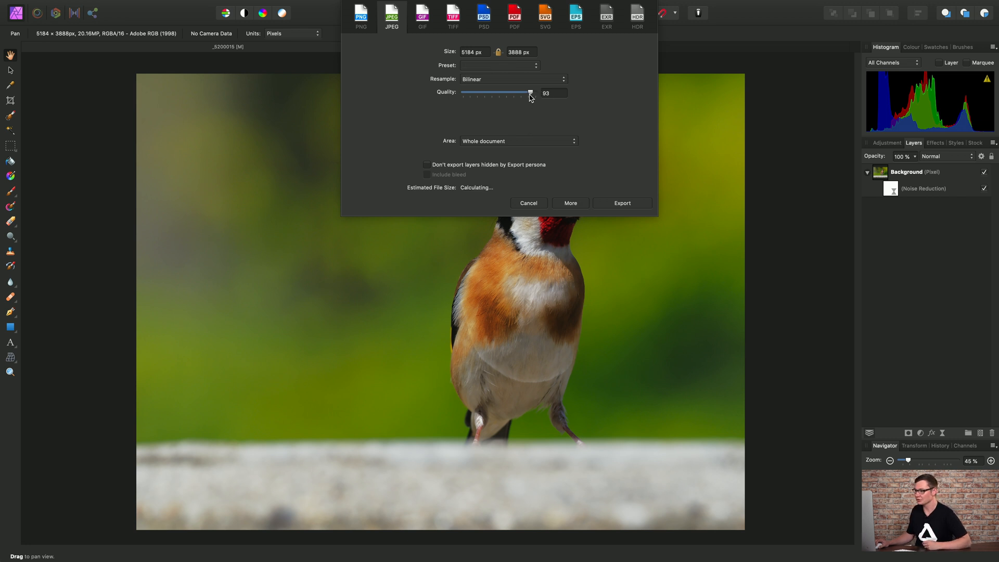
left_click_drag(530, 93, 528, 93)
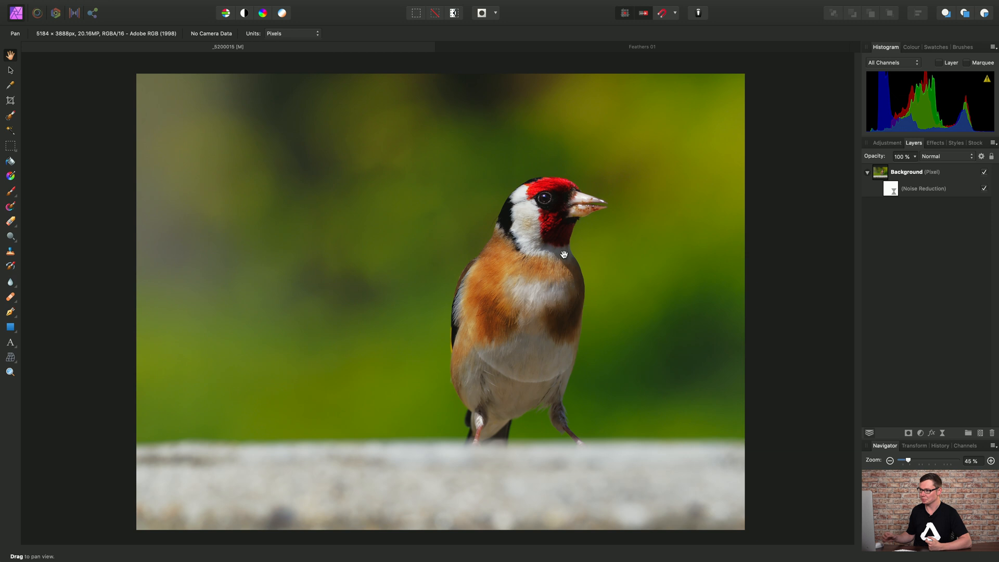
Switch to the Feathers 01 document, check its full-quality JPEG export size, and cancel.
left_click(642, 46)
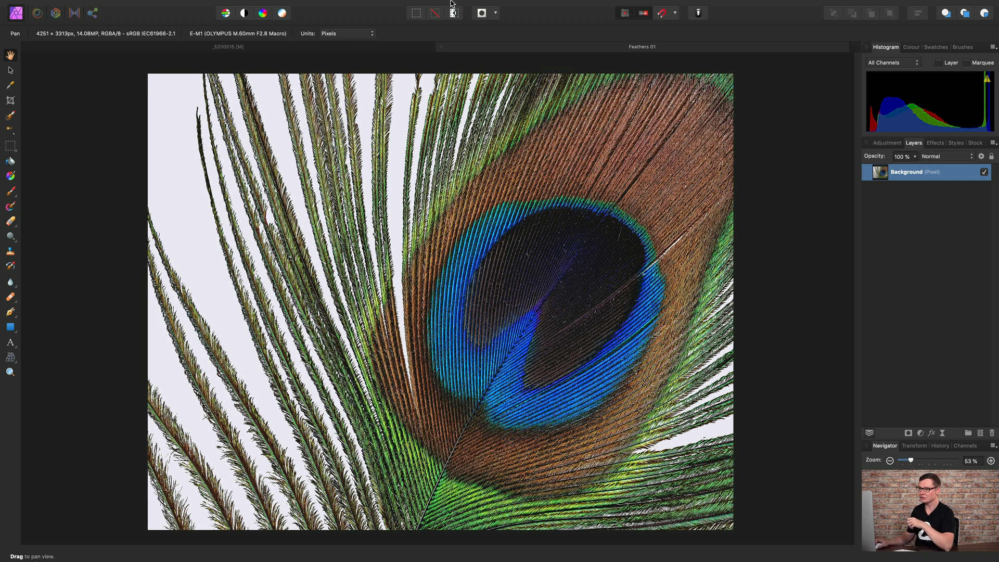
left_click(111, 5)
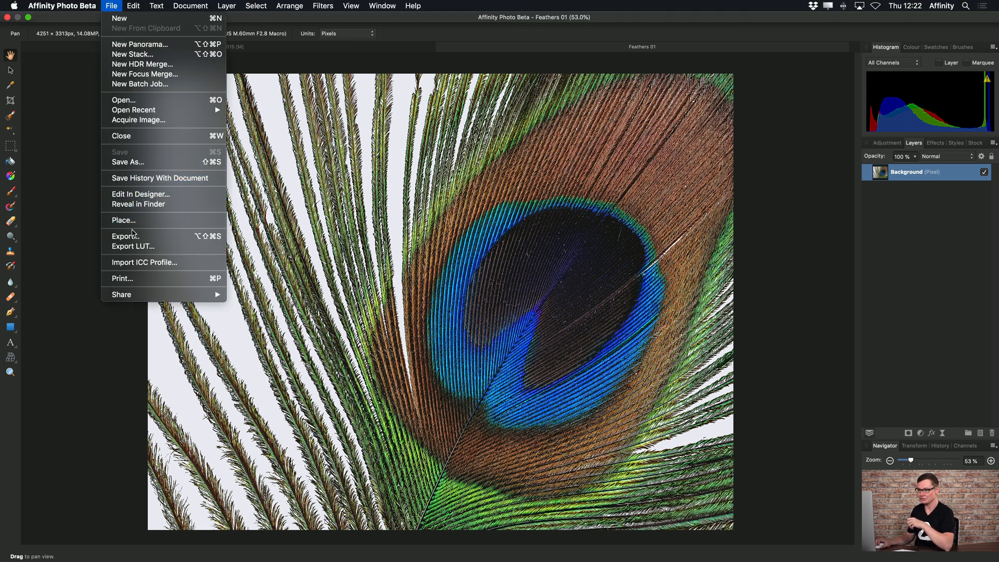
left_click(124, 236)
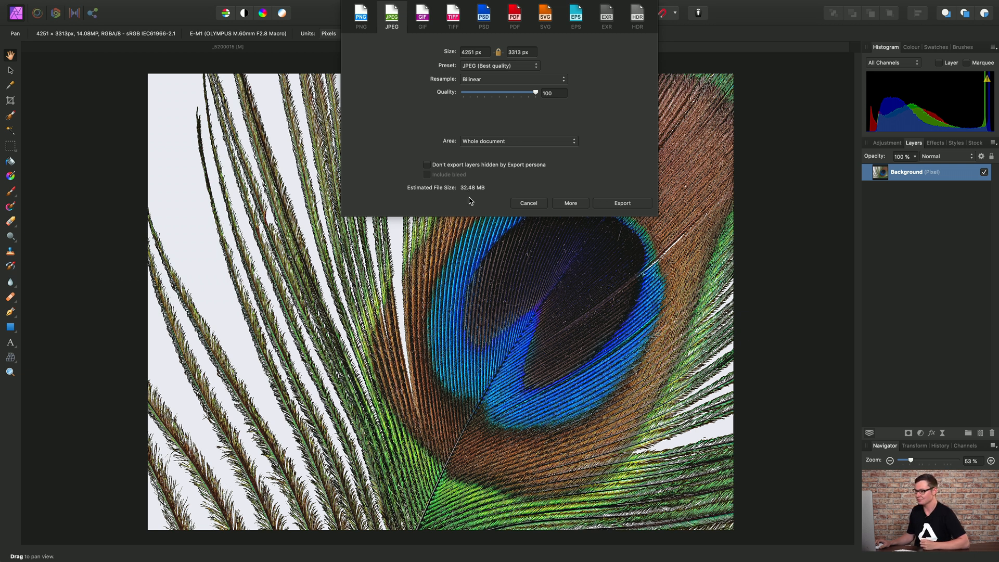
left_click(528, 203)
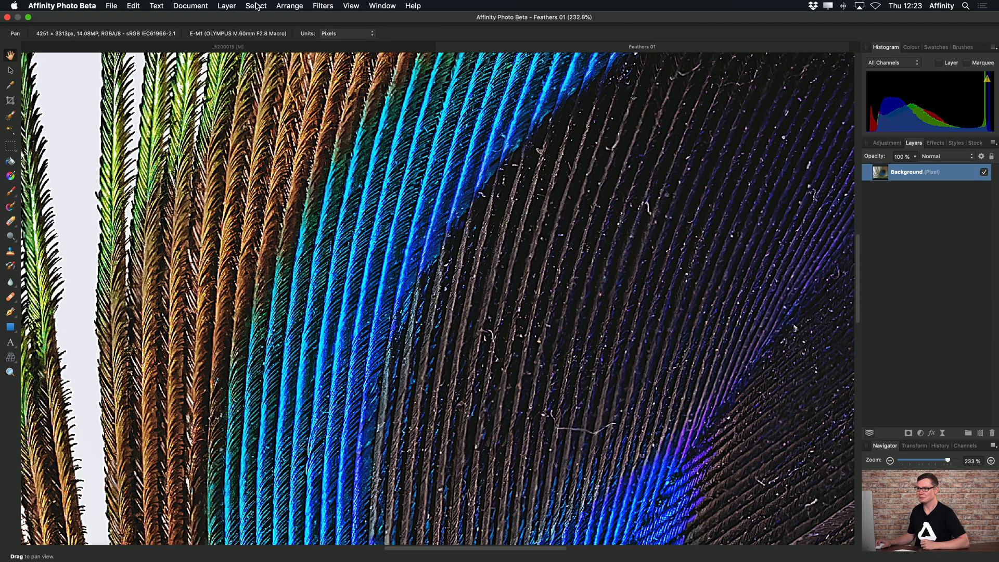
Add a live Gaussian Blur layer to the feather and set its radius to about 1 px.
left_click(226, 6)
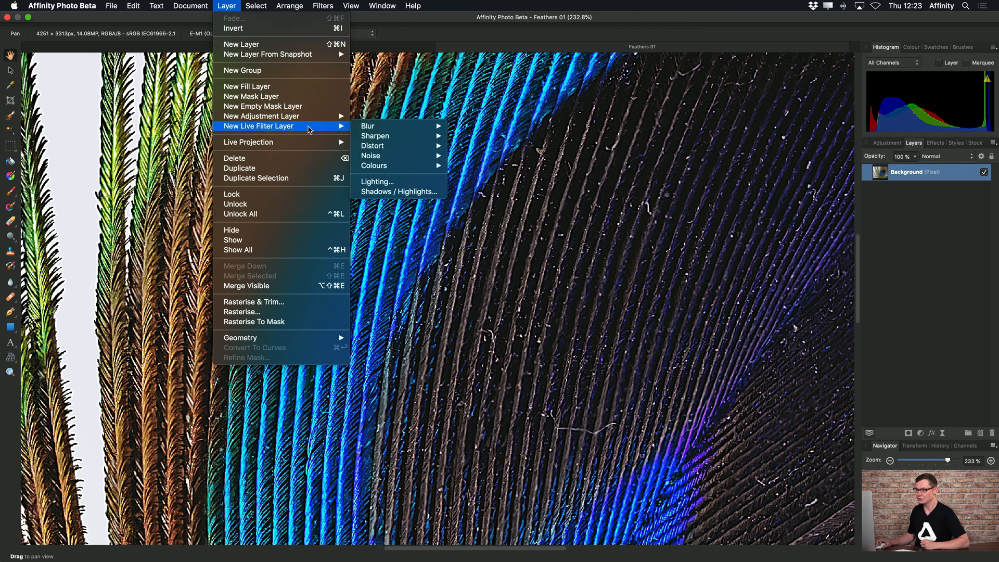
mouse_move(372, 126)
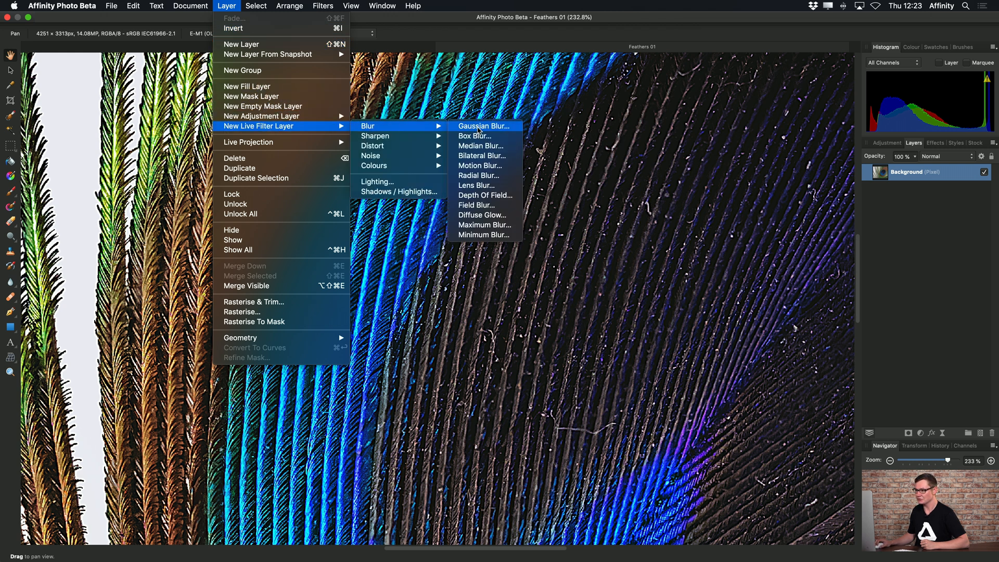
left_click(483, 126)
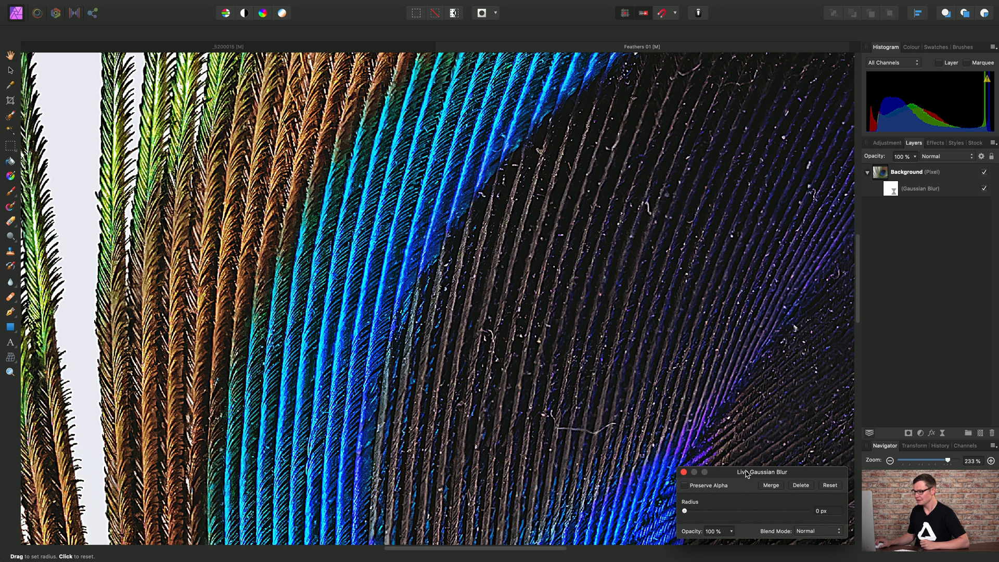
left_click_drag(762, 472, 739, 381)
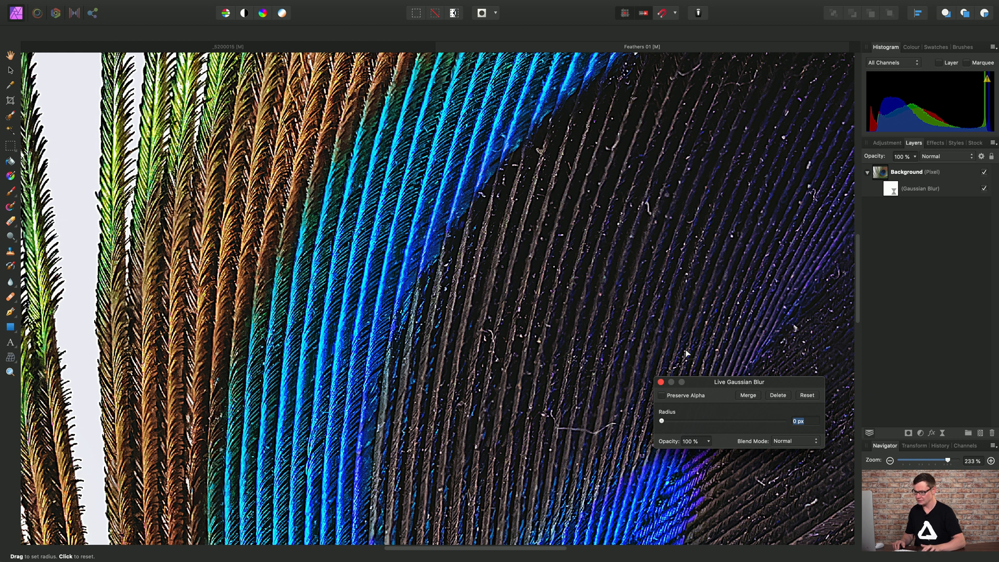
left_click_drag(664, 420, 689, 421)
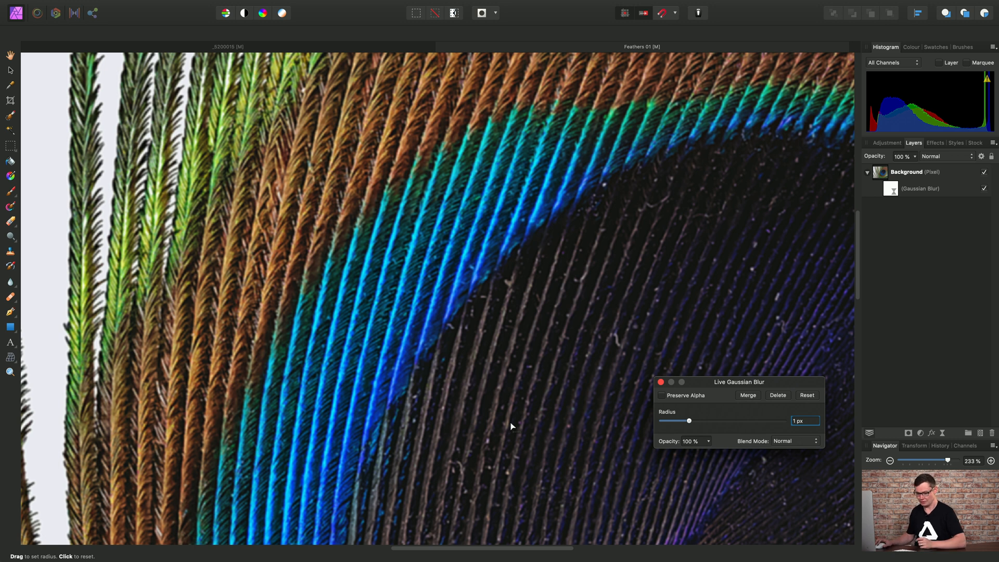
mouse_move(513, 419)
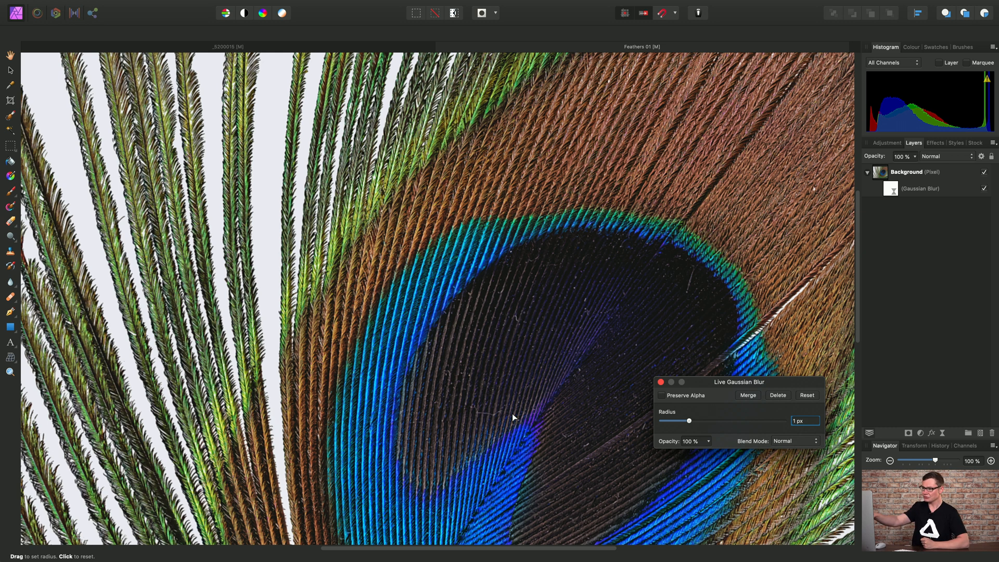
mouse_move(584, 381)
type("0.")
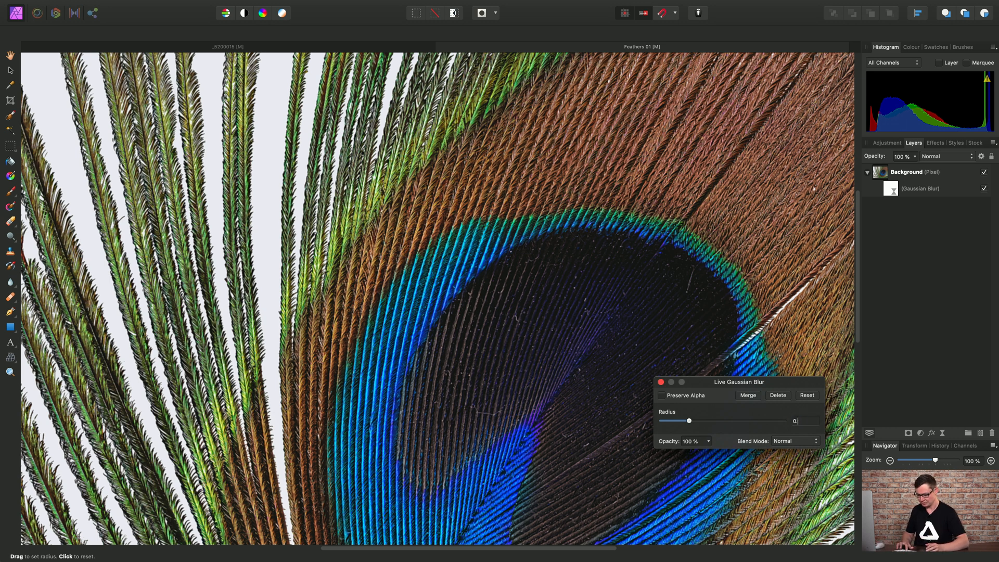
left_click_drag(688, 420, 675, 421)
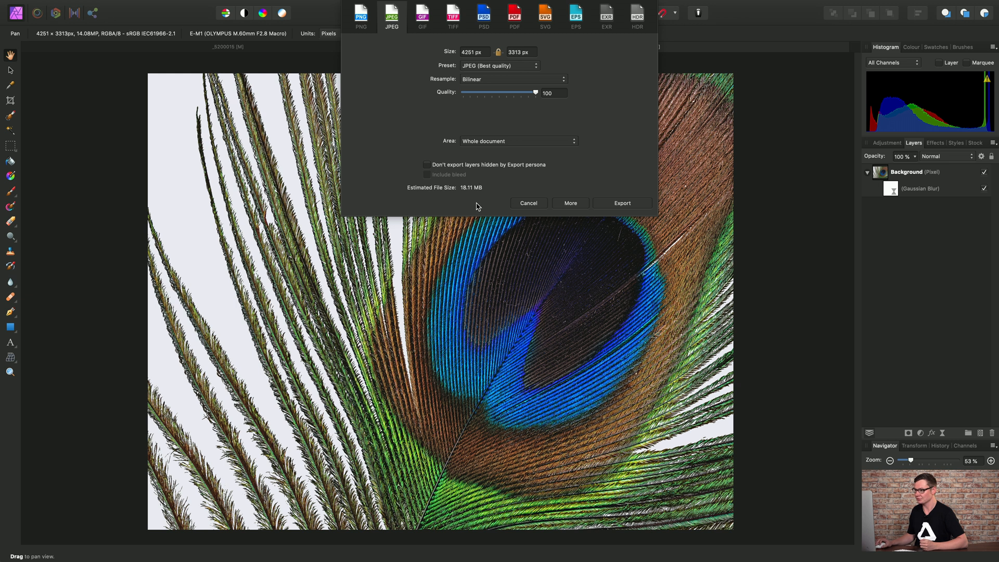
Lower the feather's JPEG quality to 90 (about 6.61 MB) and confirm the export.
left_click_drag(535, 93, 525, 92)
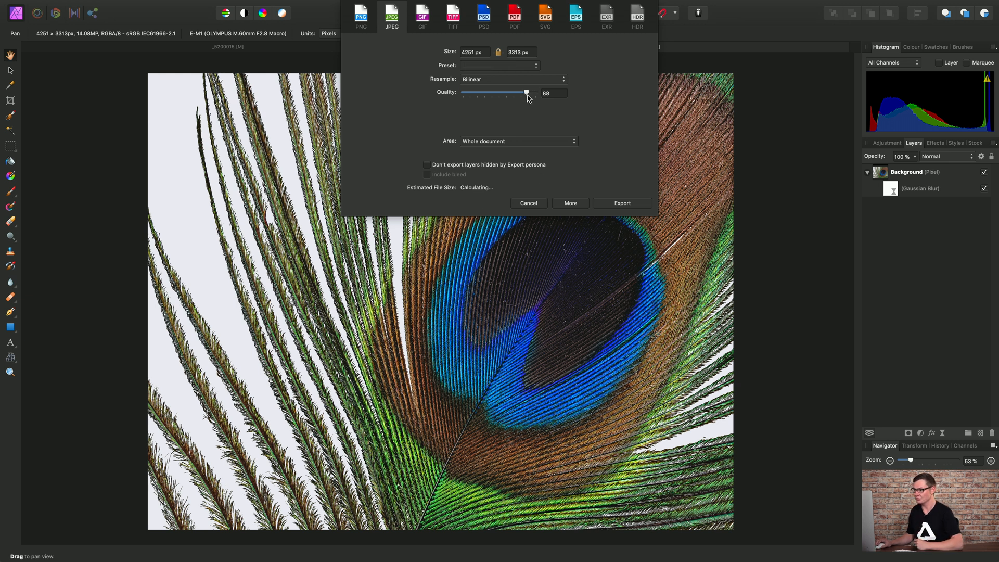
left_click_drag(525, 92, 527, 93)
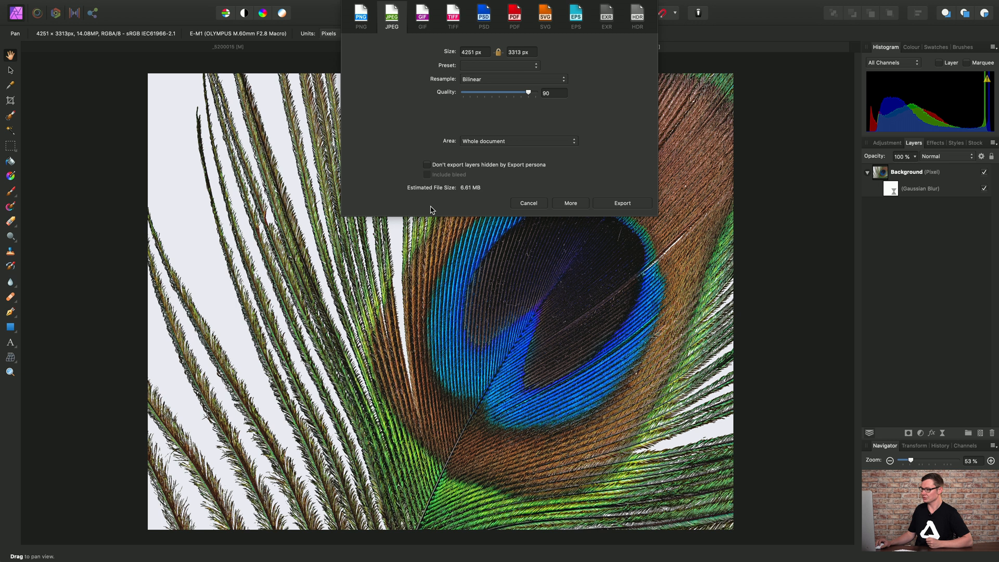
left_click(528, 202)
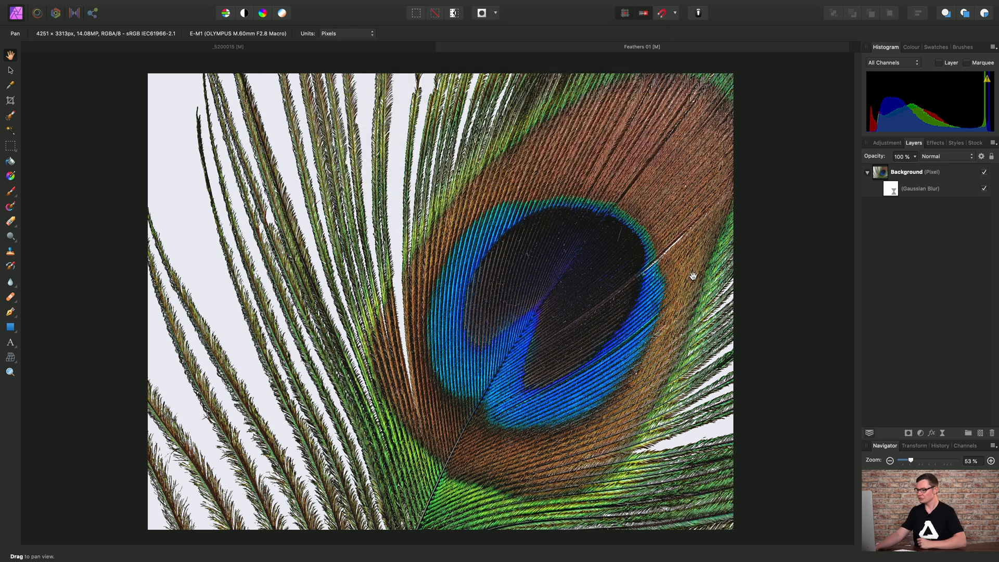